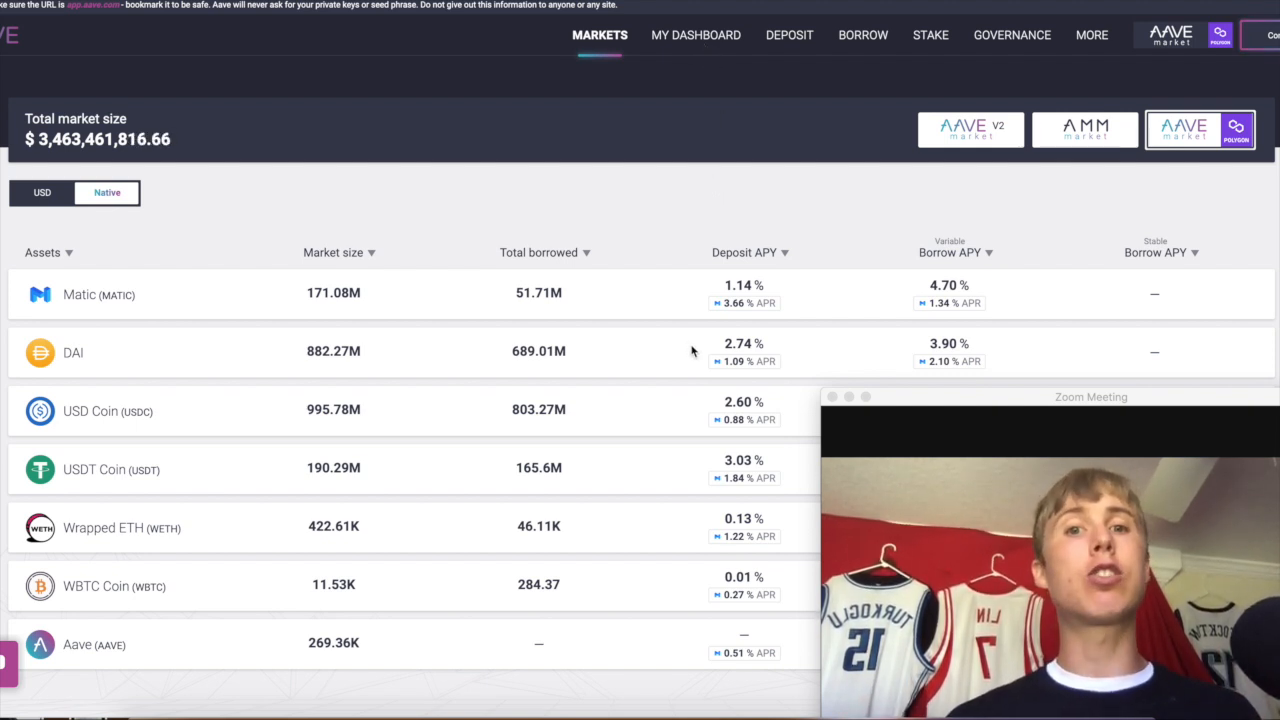
mouse_move(644, 349)
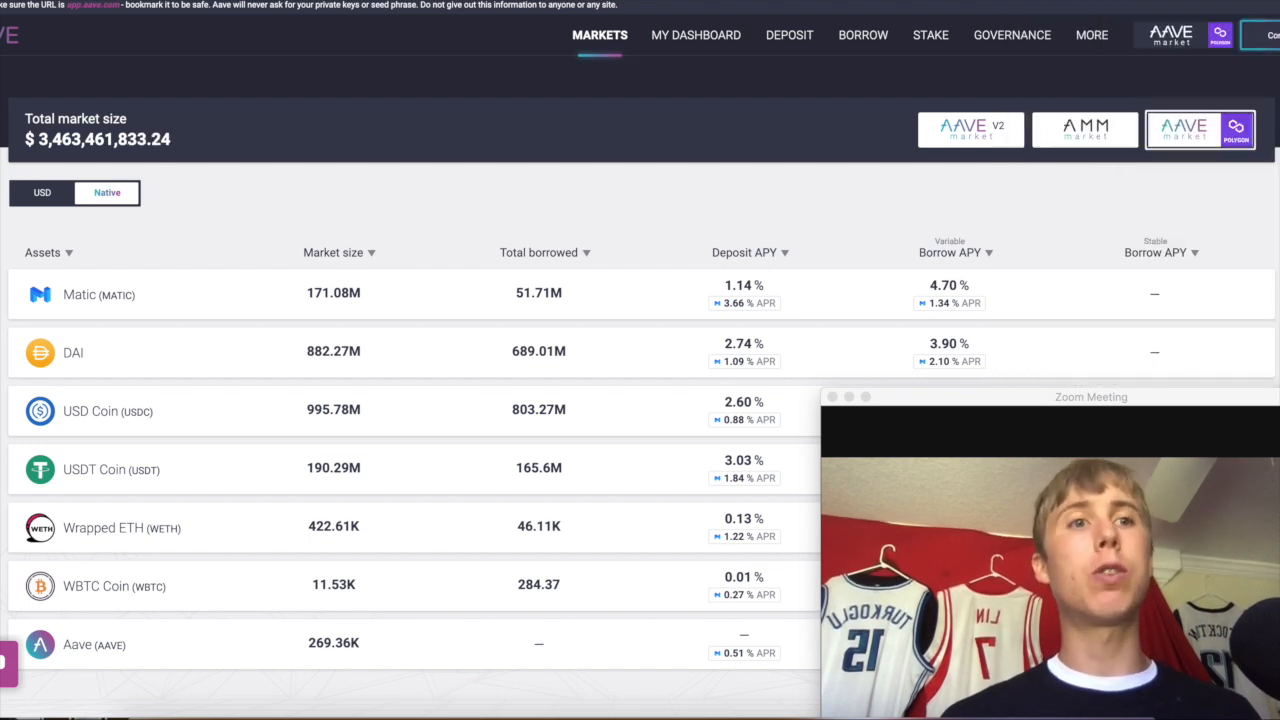
mouse_move(797, 90)
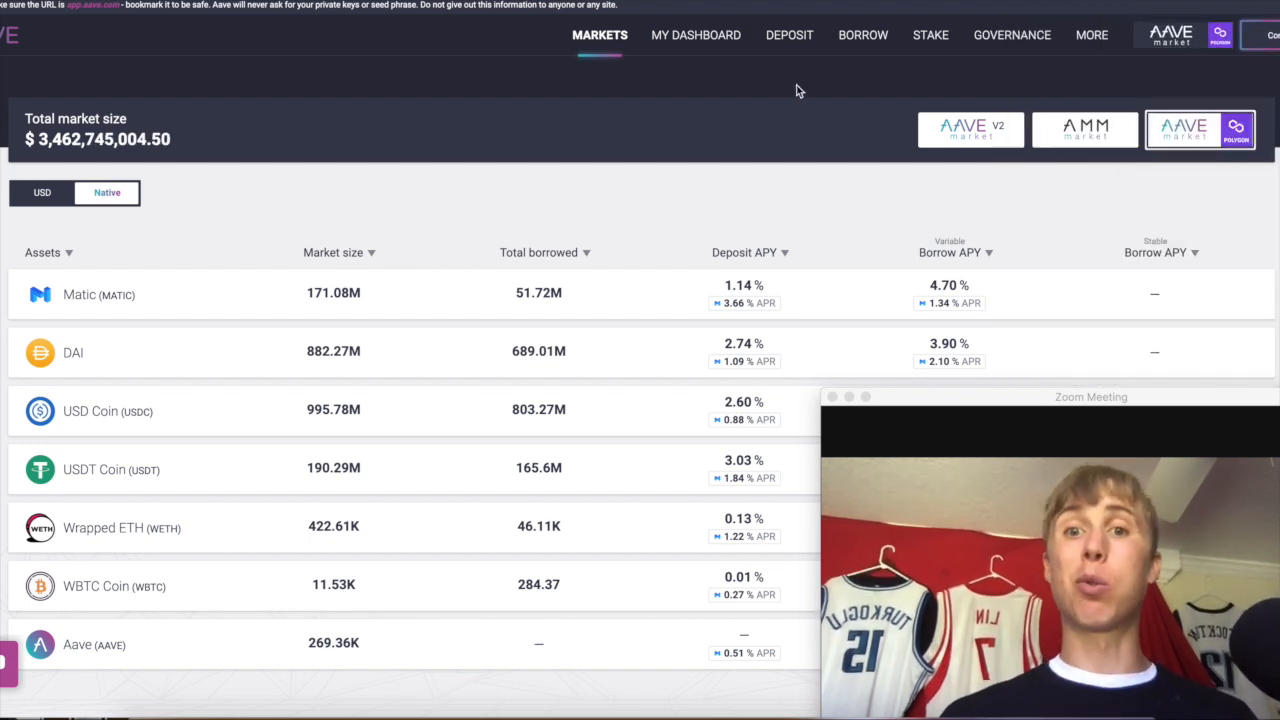
Connect the wallet from My Dashboard to load the USDC/WETH deposits and MATIC borrow.
click(698, 35)
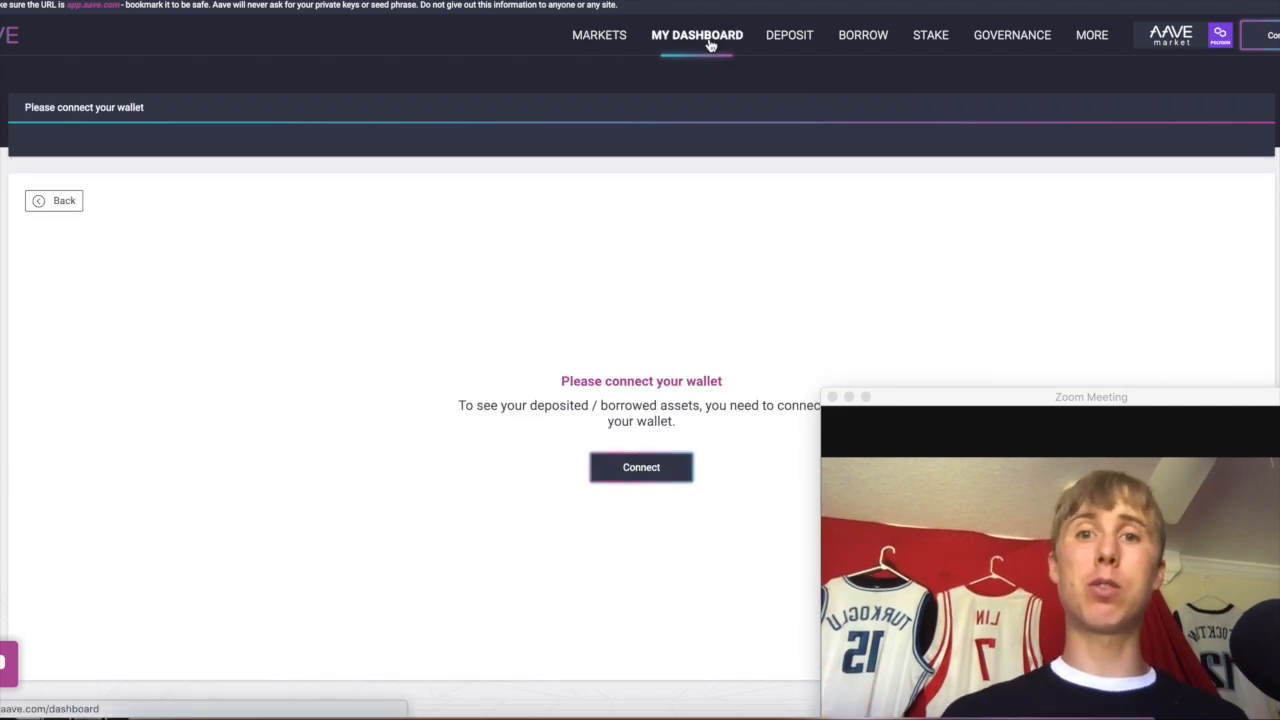
mouse_move(614, 478)
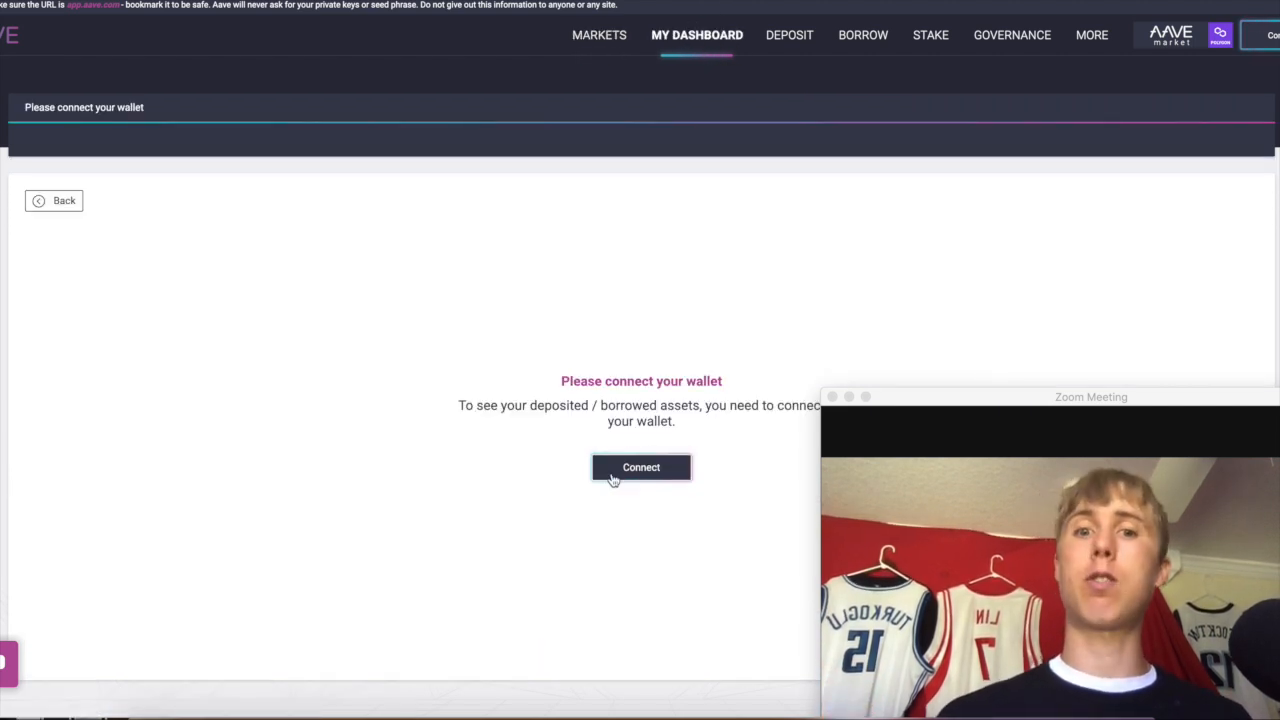
click(641, 467)
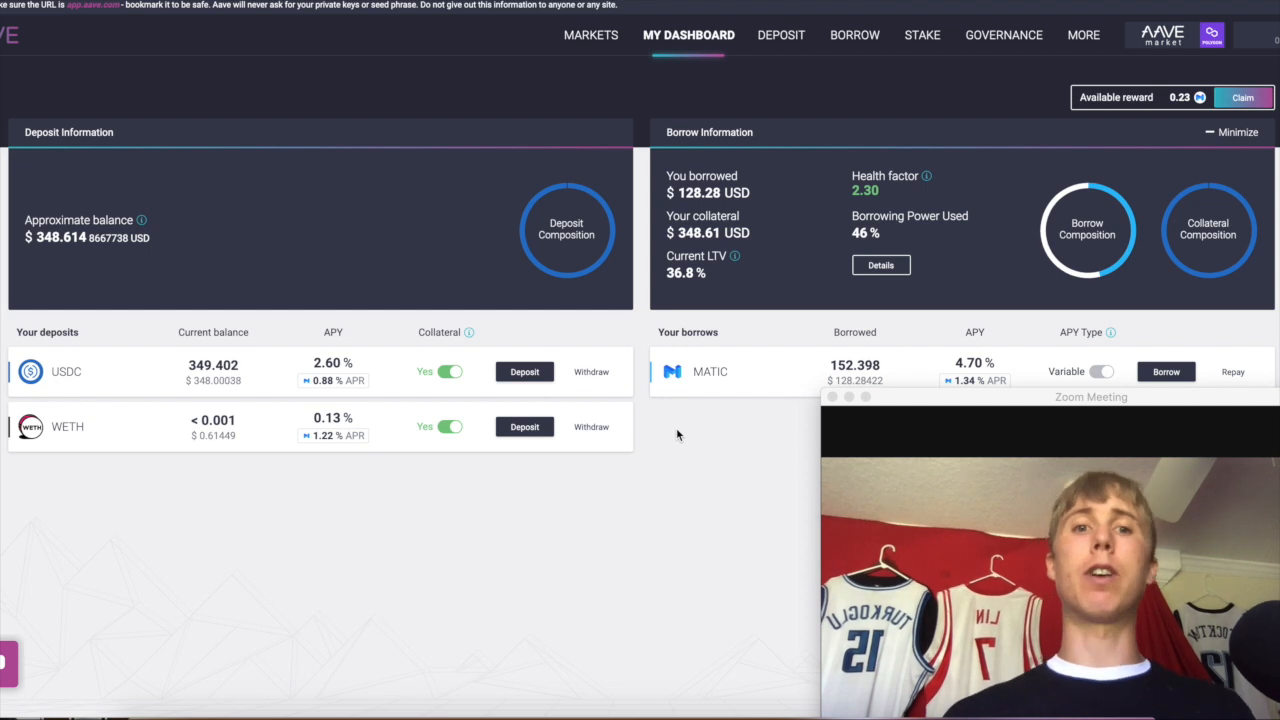
mouse_move(810, 64)
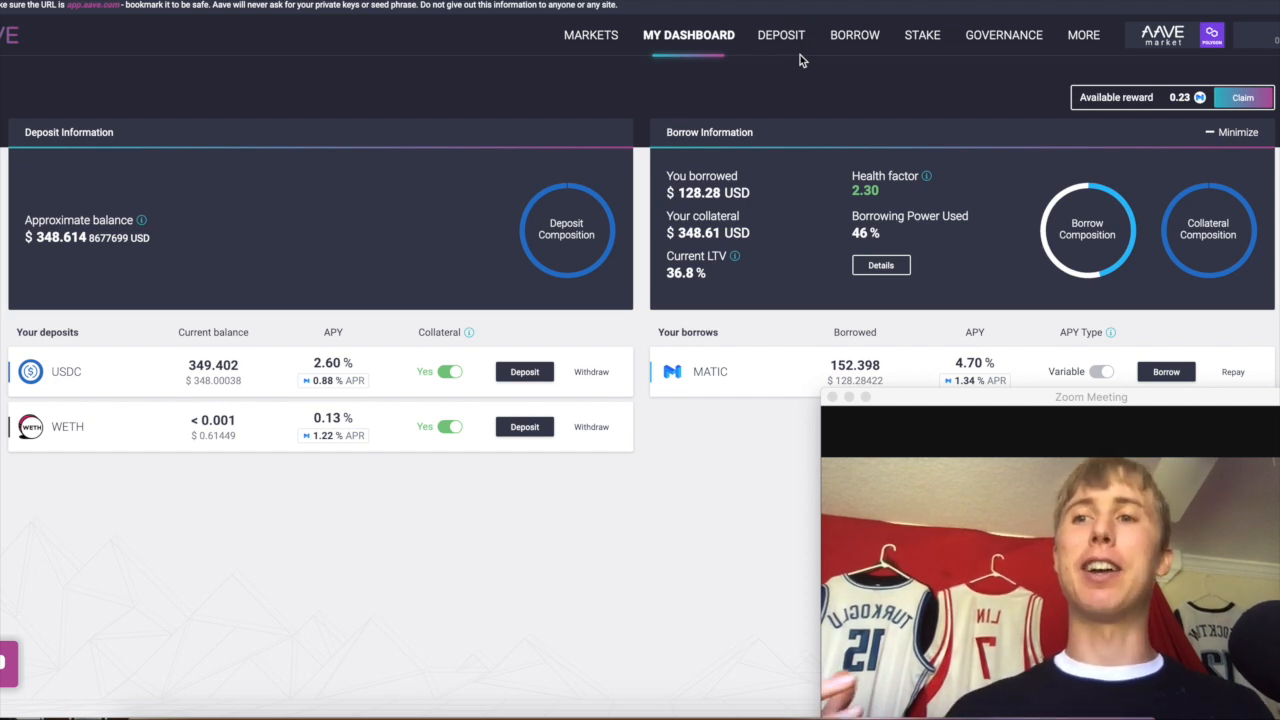
mouse_move(785, 60)
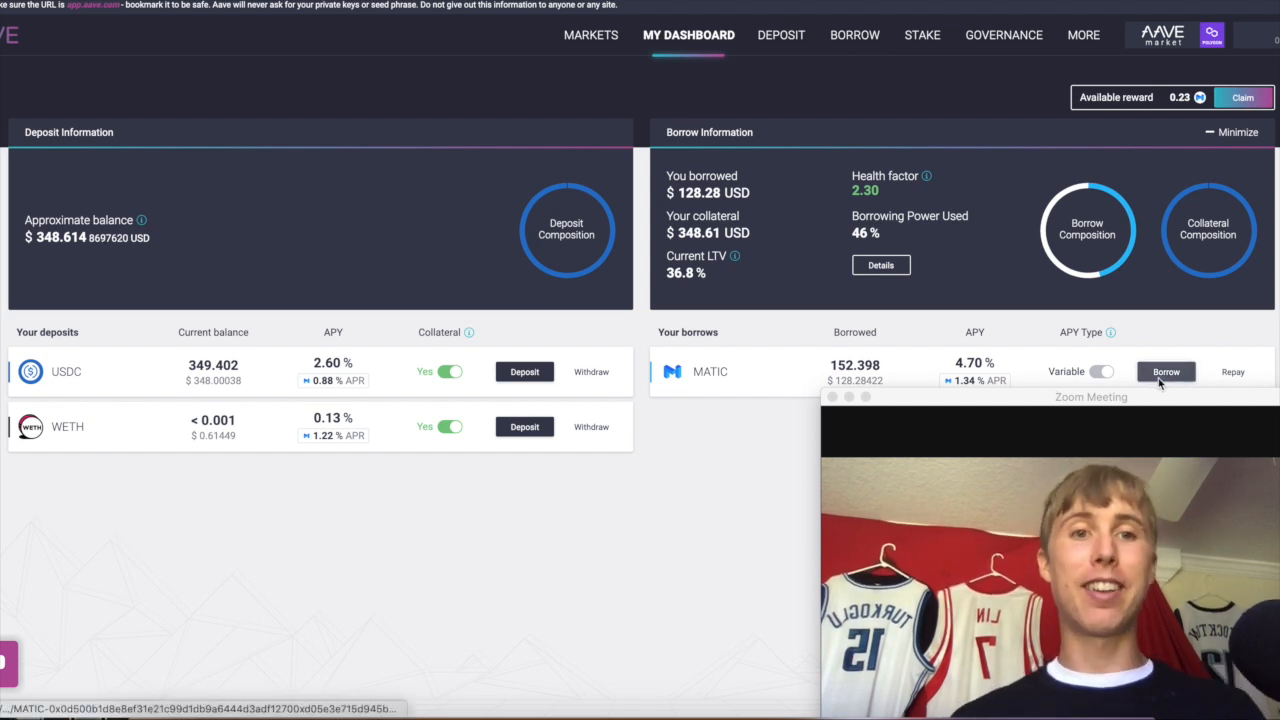
click(1165, 372)
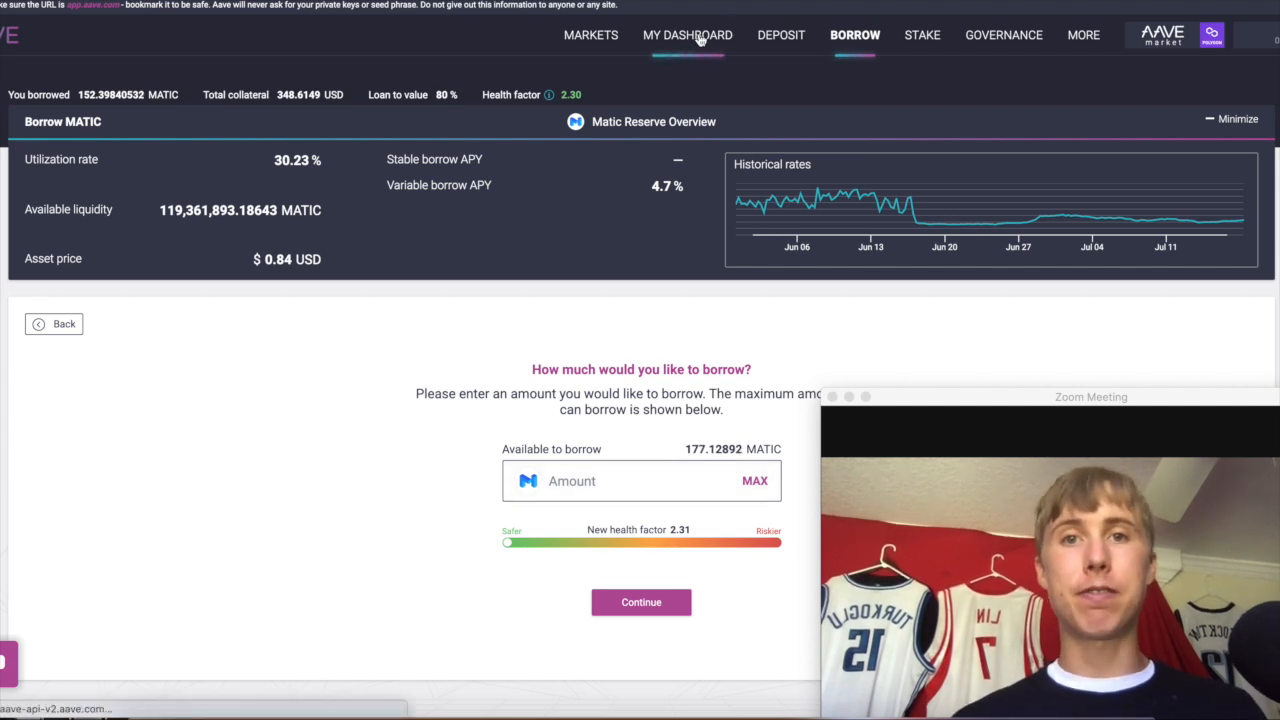
click(688, 36)
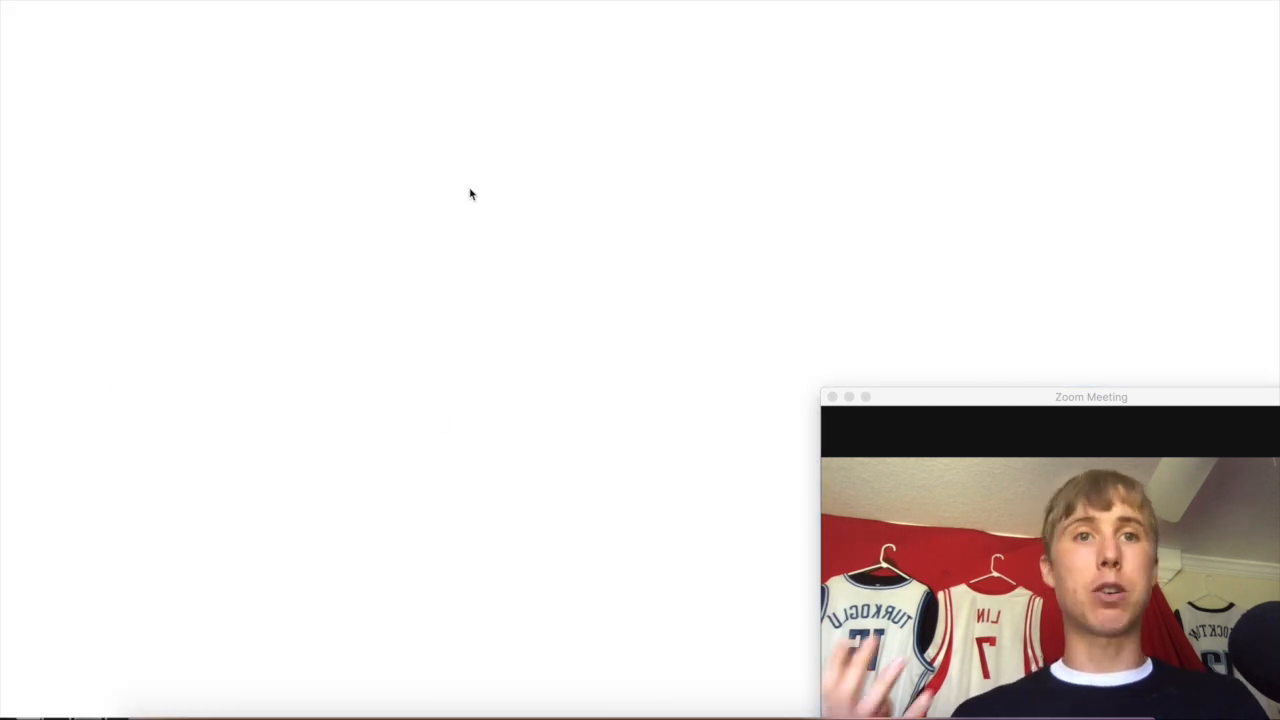
mouse_move(446, 205)
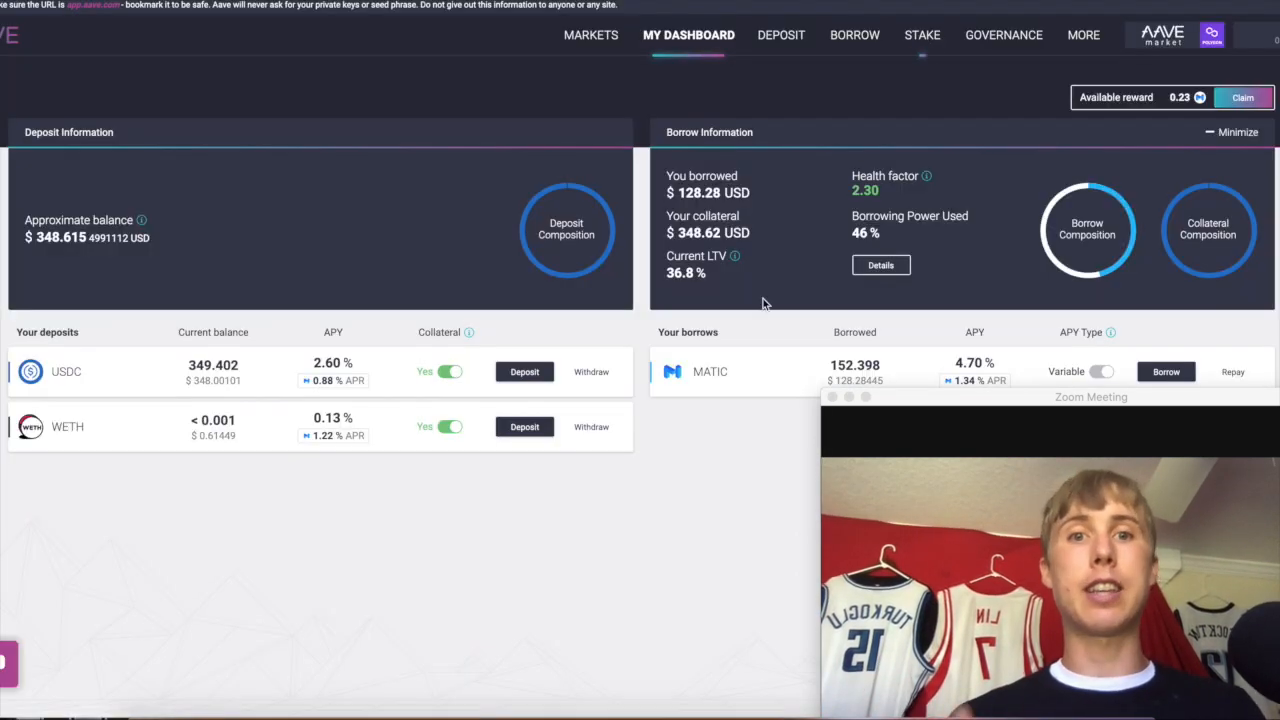
mouse_move(297, 363)
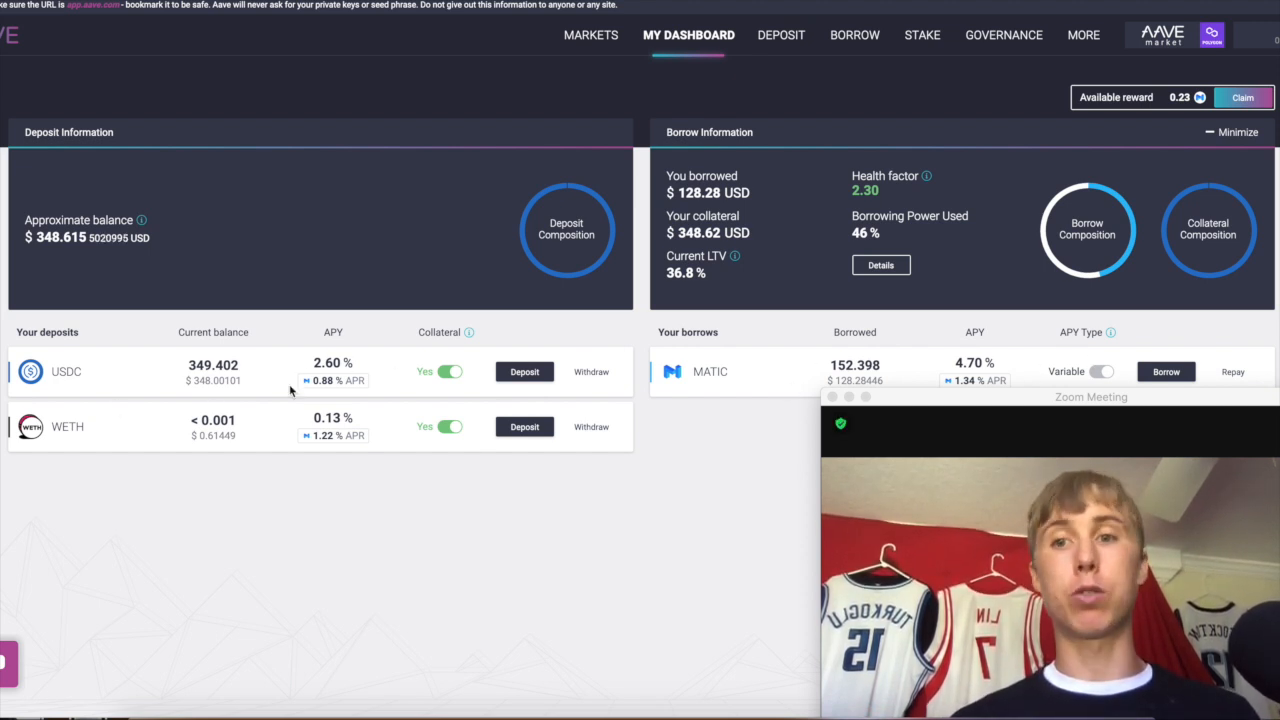
mouse_move(356, 358)
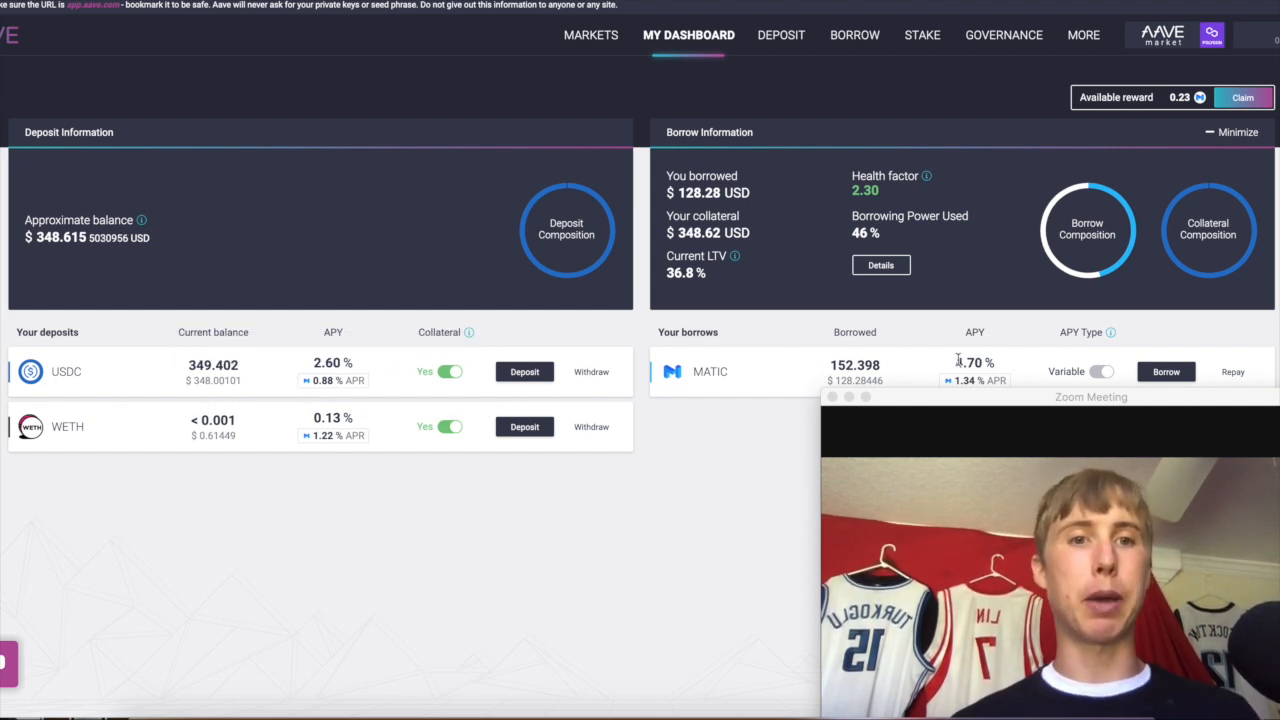
mouse_move(360, 371)
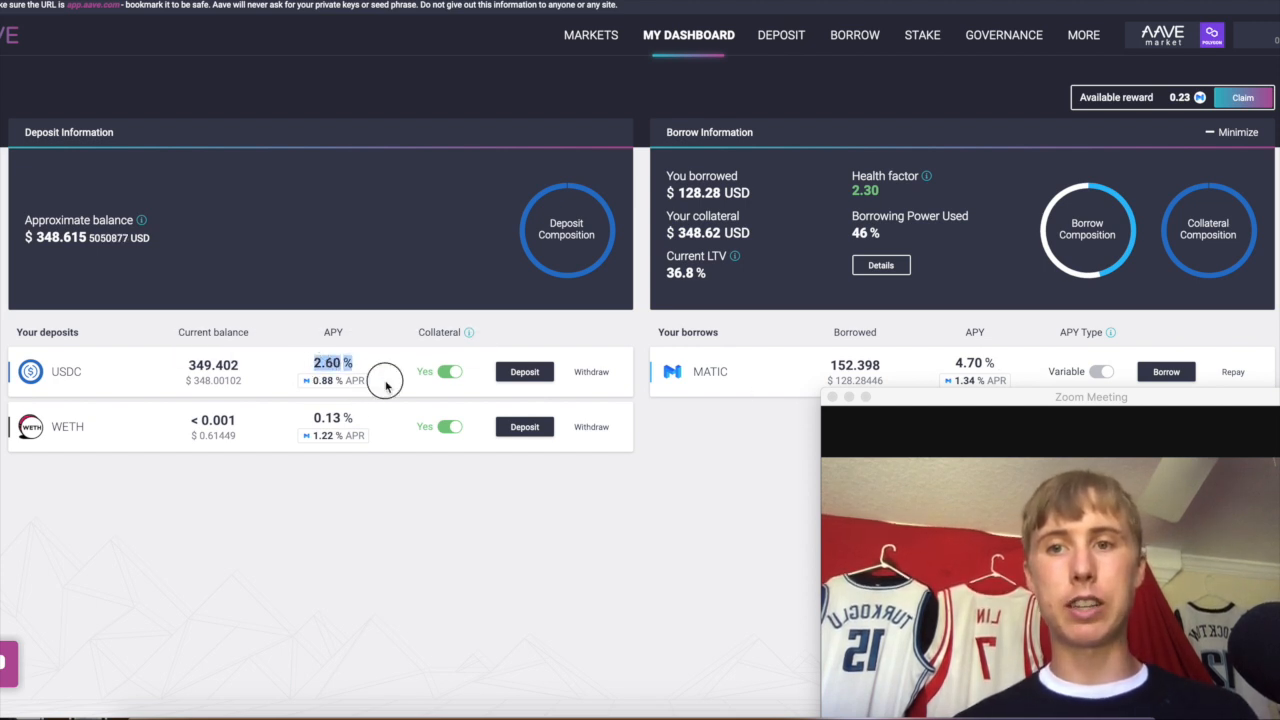
mouse_move(965, 381)
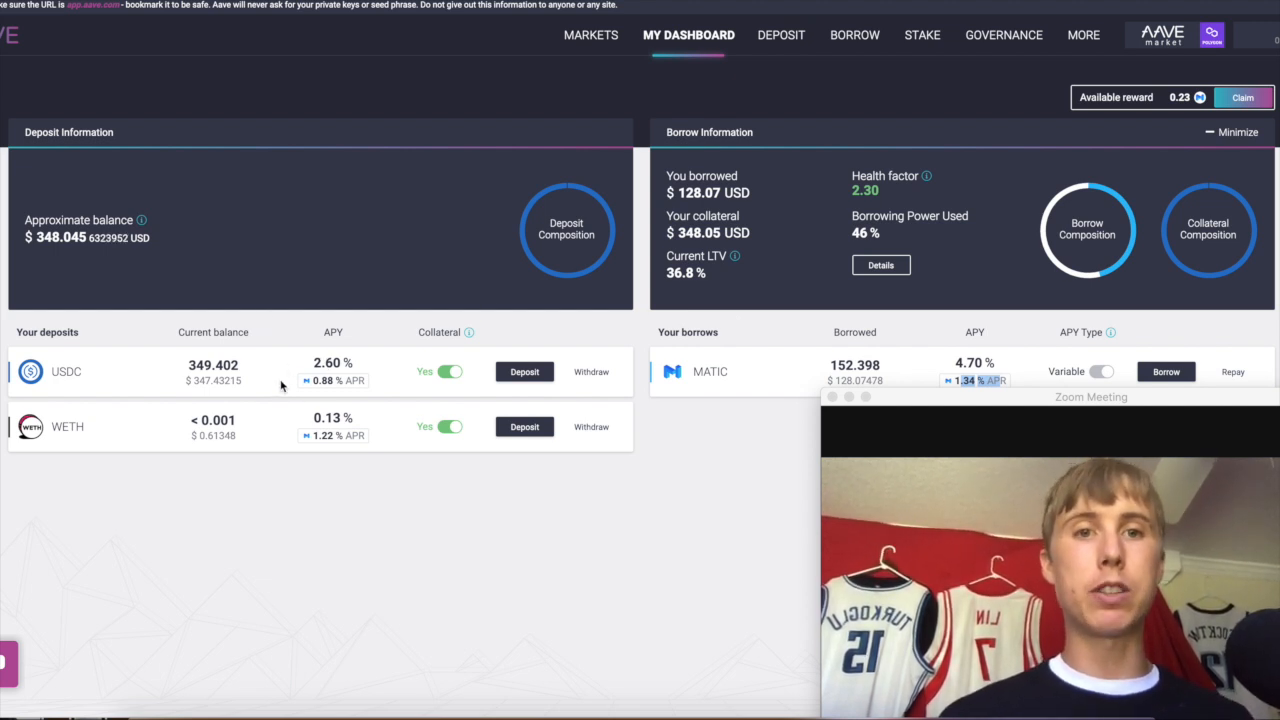
mouse_move(1028, 335)
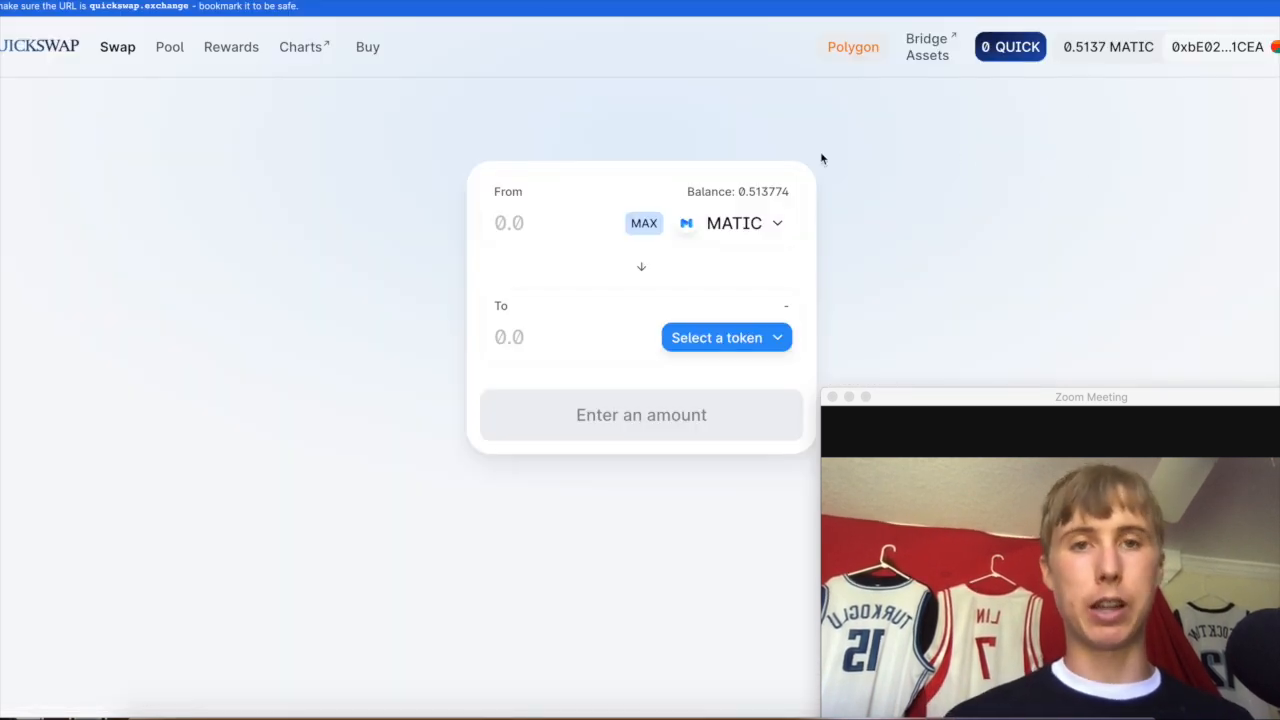
mouse_move(571, 214)
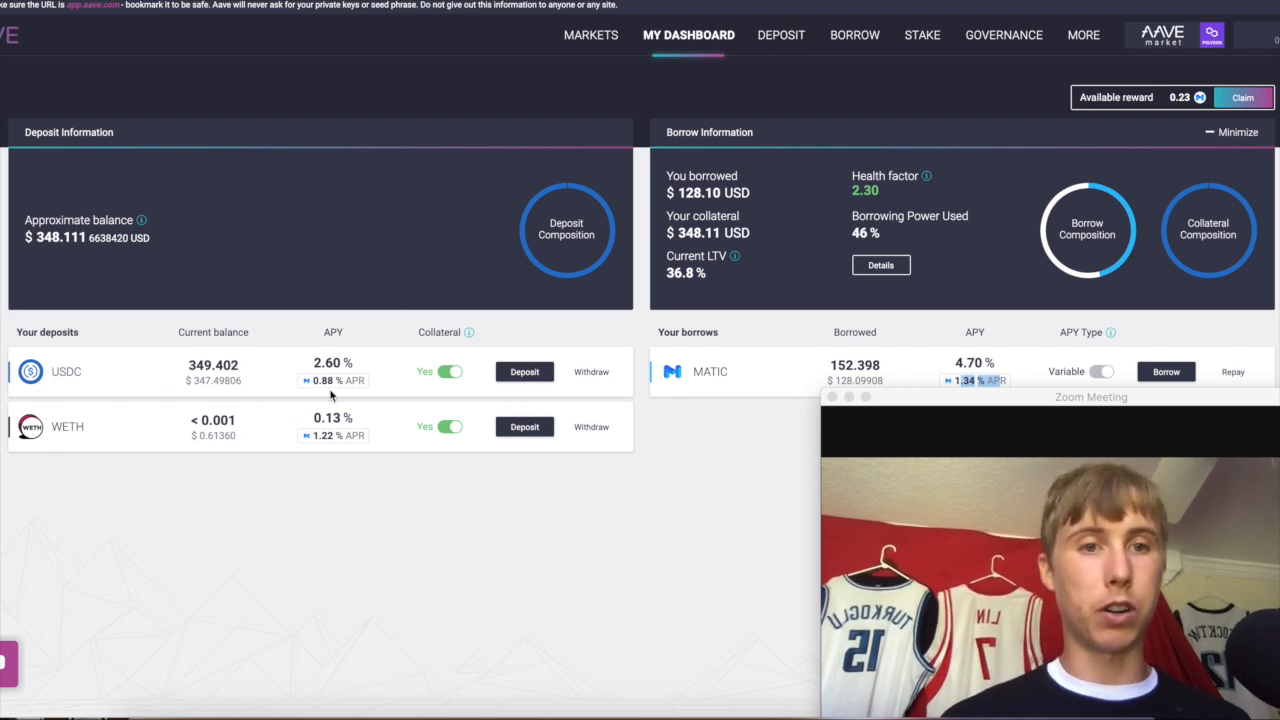
mouse_move(947, 358)
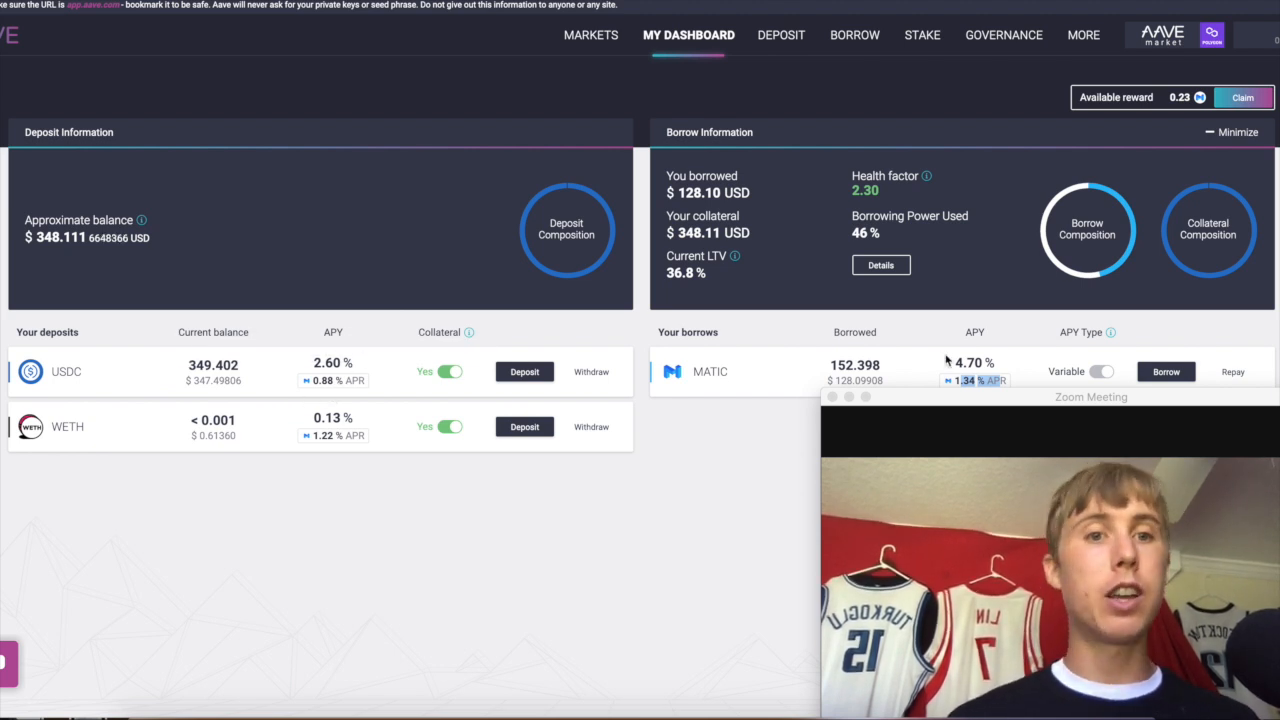
mouse_move(987, 387)
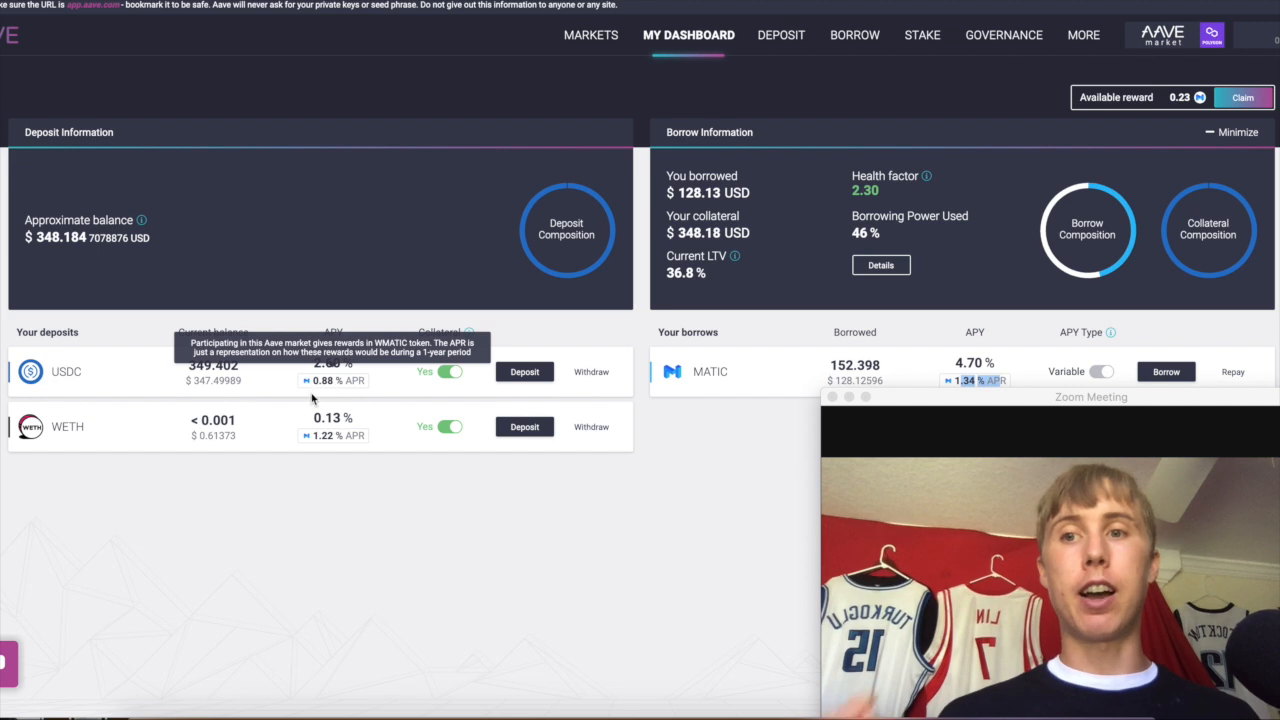
mouse_move(487, 385)
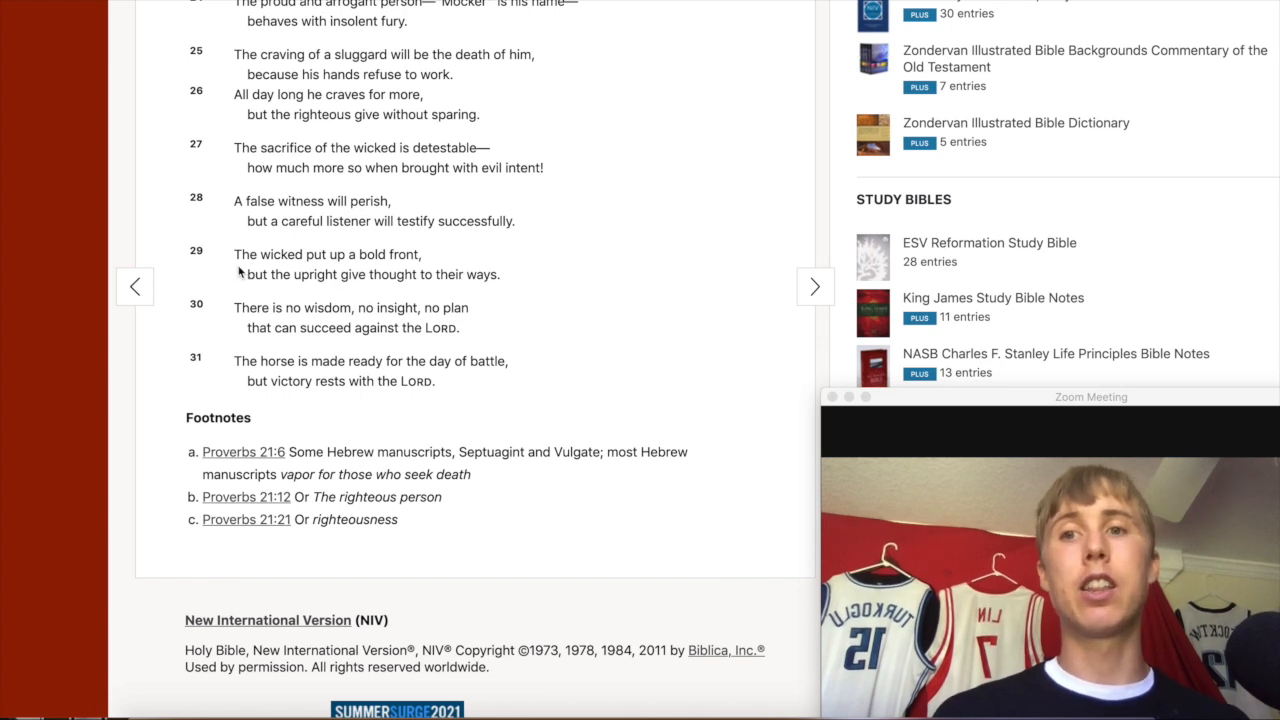
Highlight Proverbs 21:29 about the upright, then move on past the passage.
drag(234, 254, 500, 274)
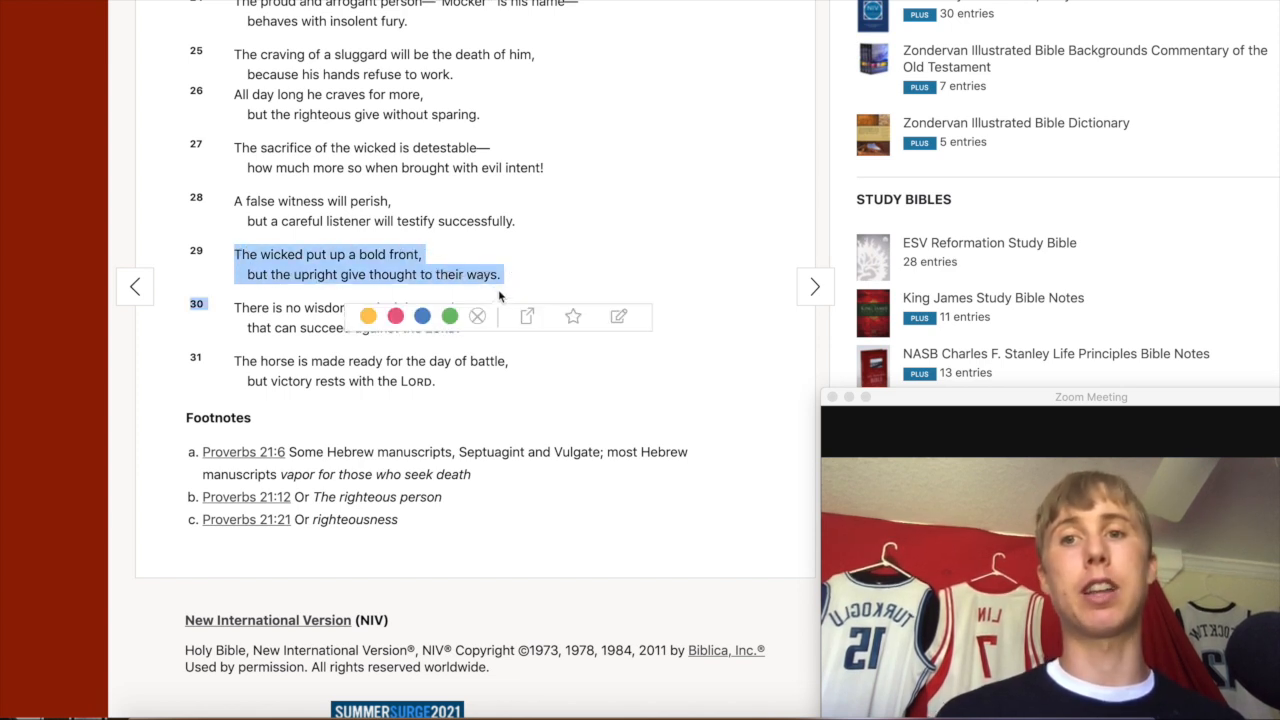
click(578, 299)
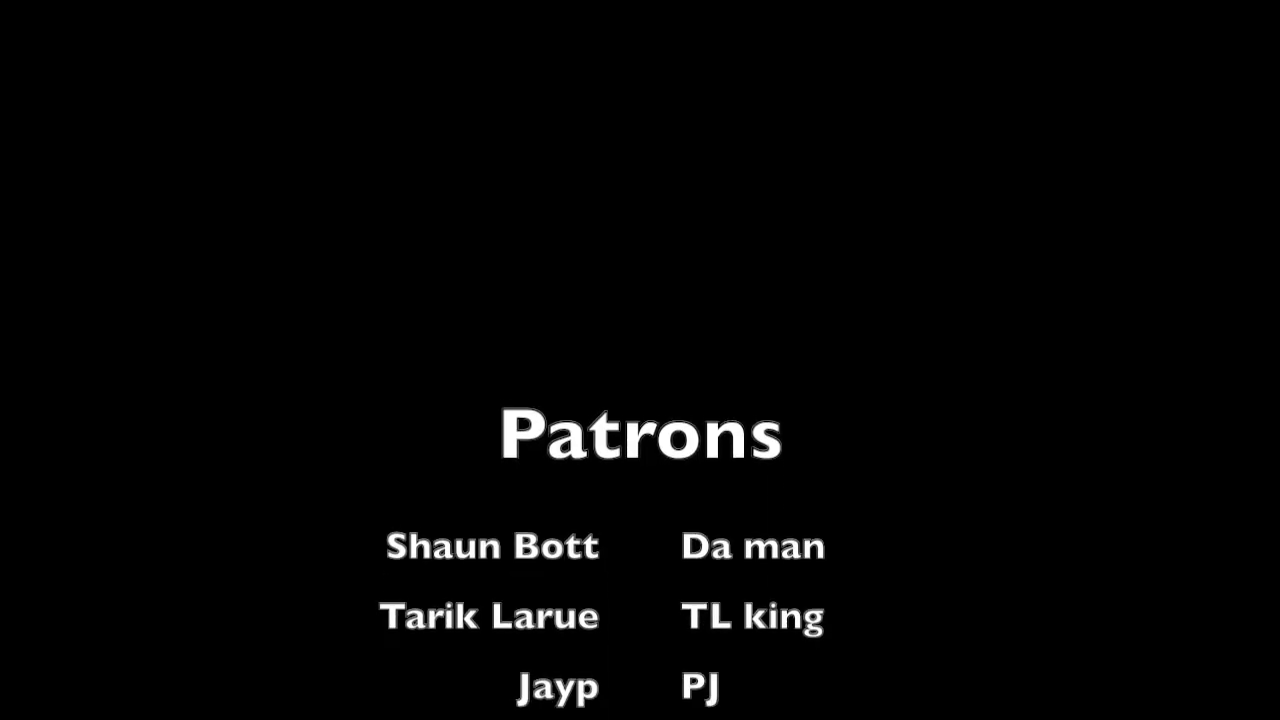
scroll(up, 3)
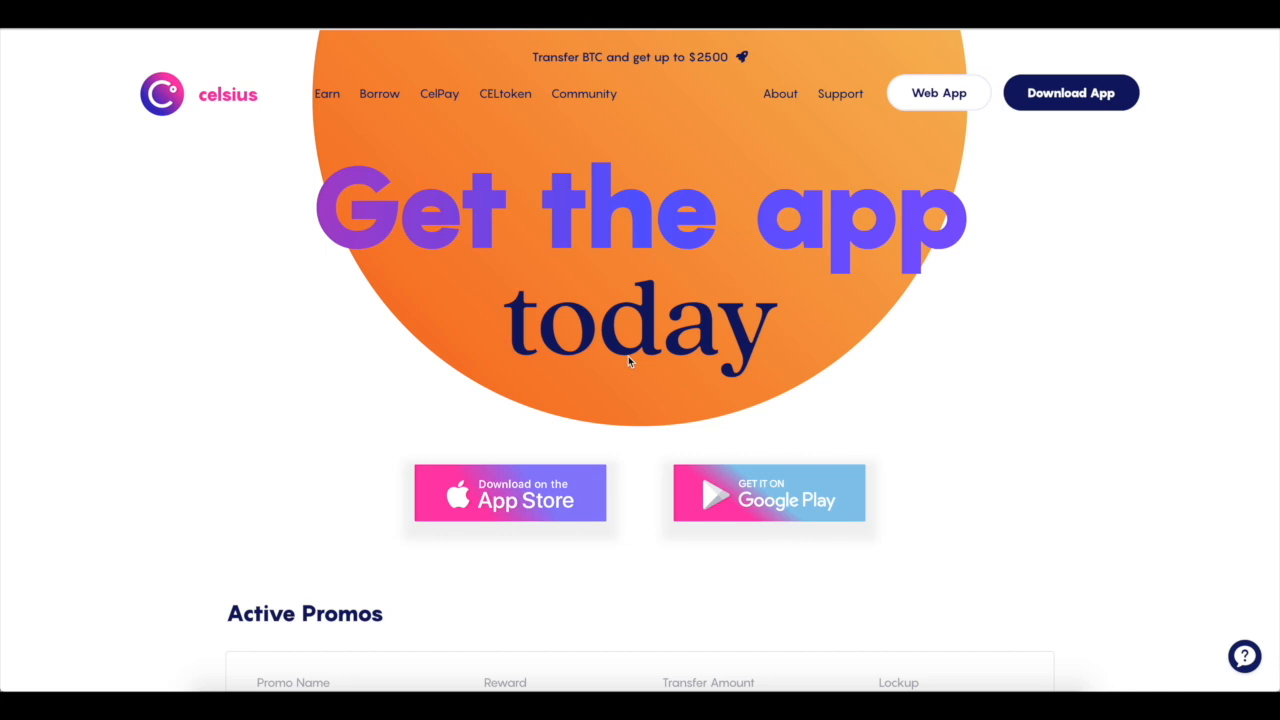
Scroll past the app store buttons to the Active Promos table (BTC2500, BTC600, BTC50).
scroll(down, 3)
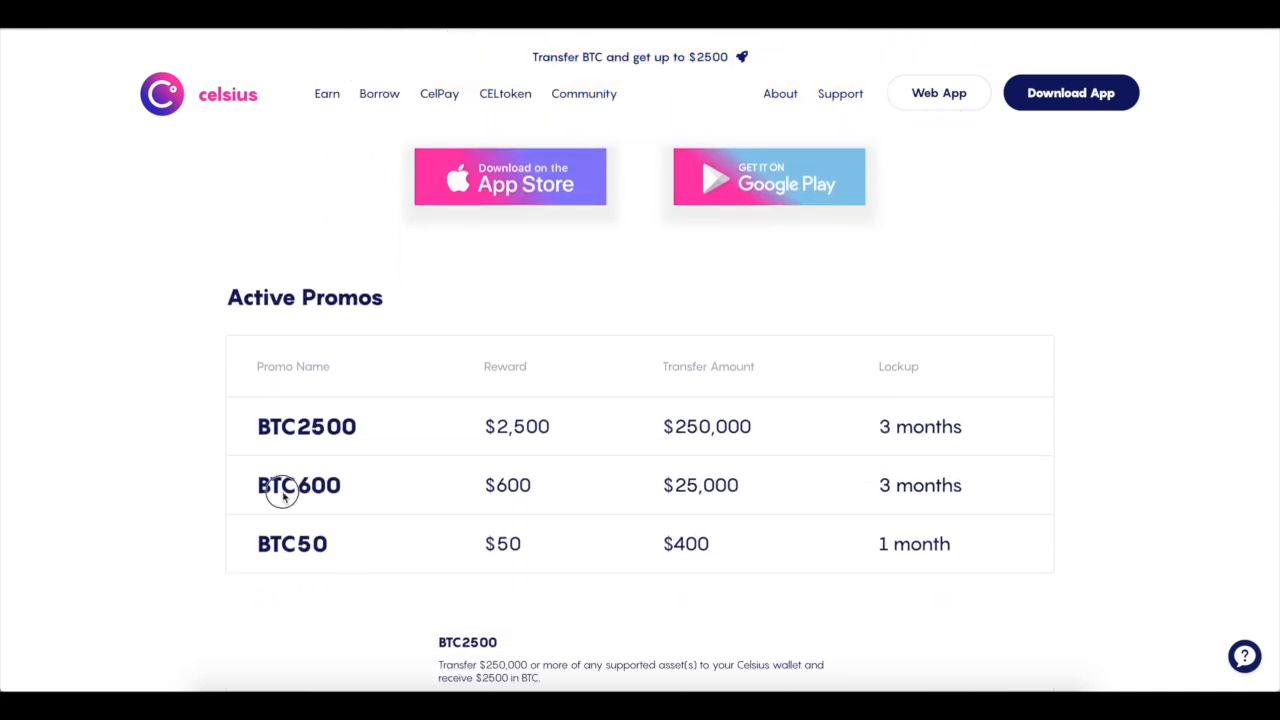
mouse_move(430, 450)
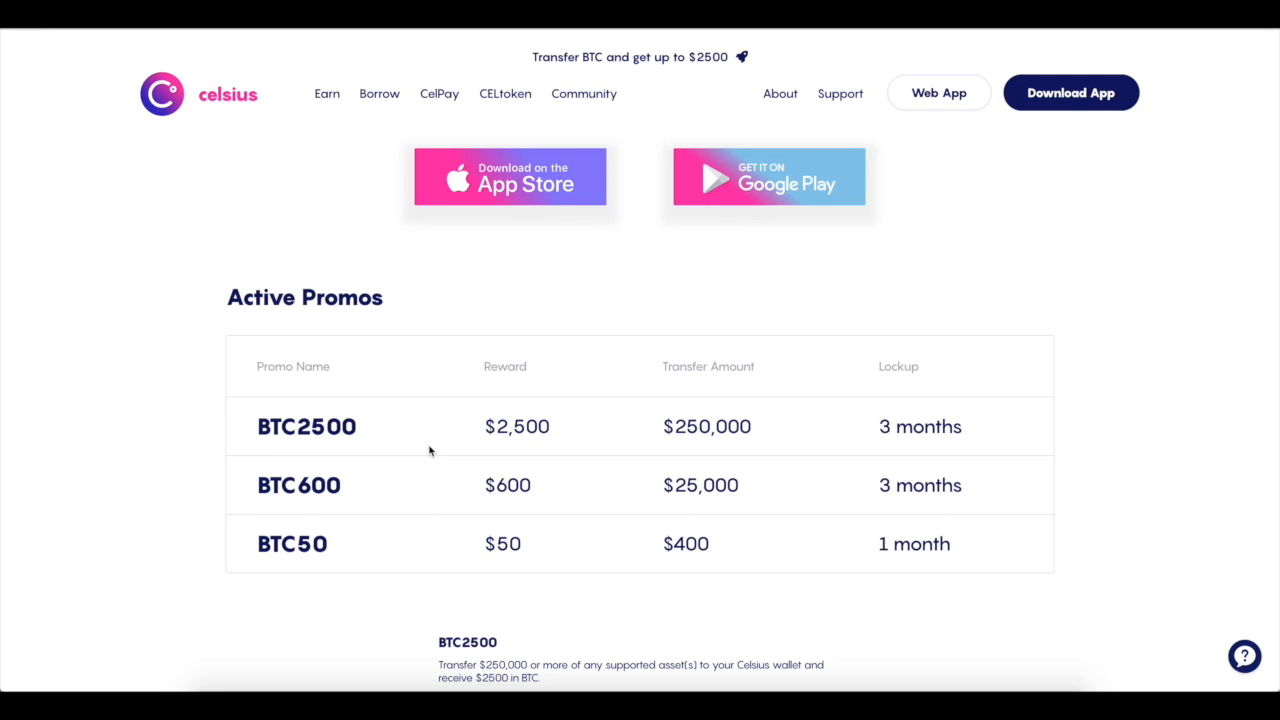
mouse_move(610, 548)
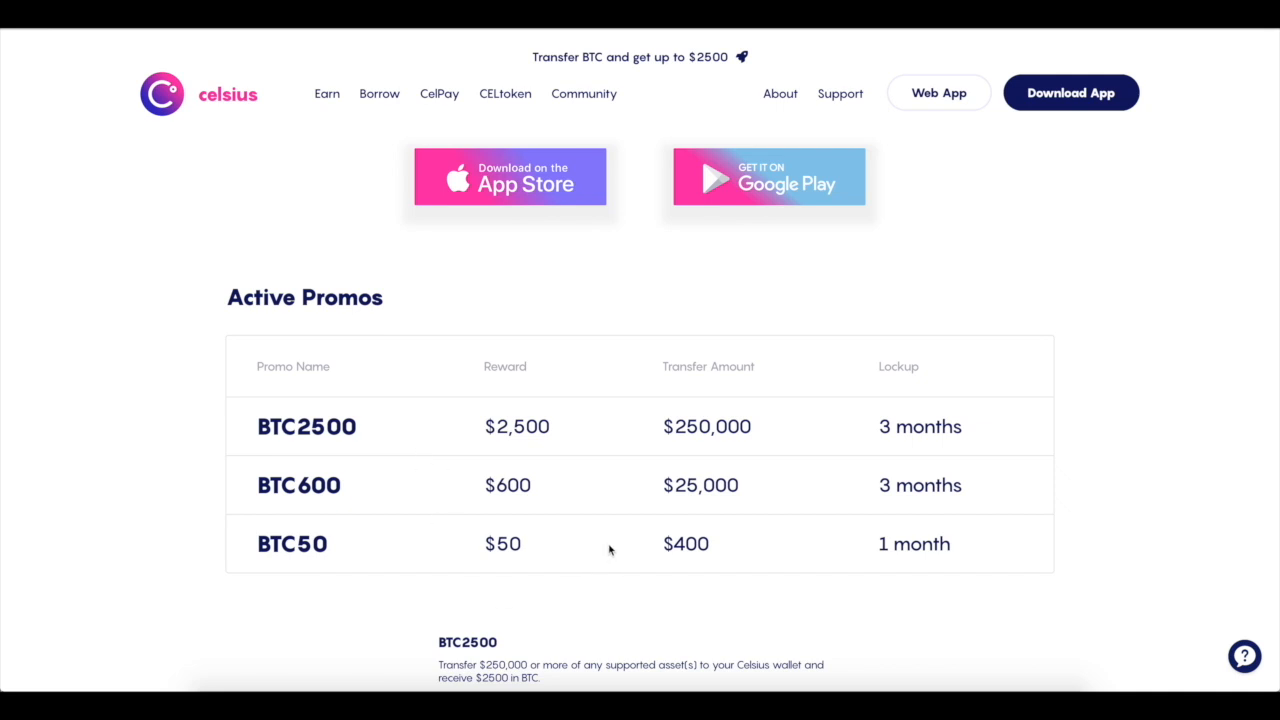
mouse_move(521, 540)
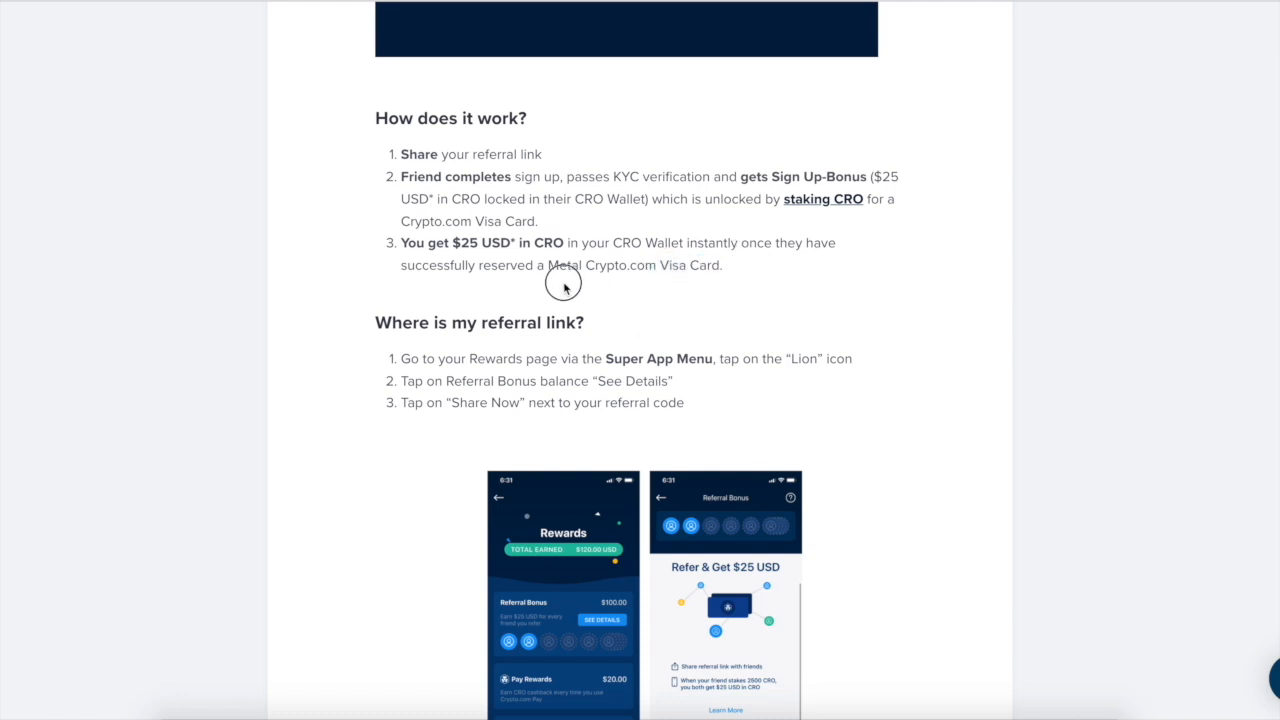
Highlight the Metal Crypto.com Visa Card requirement line, then clear the selection.
drag(548, 265, 723, 265)
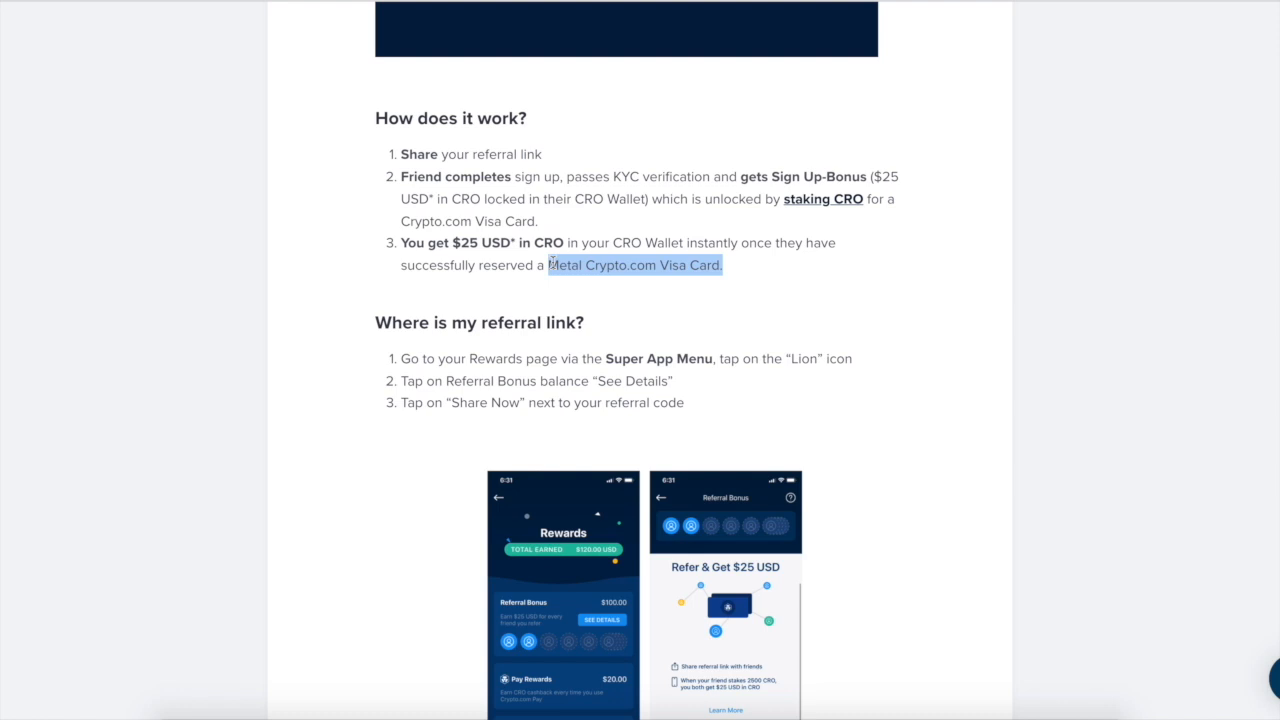
click(370, 478)
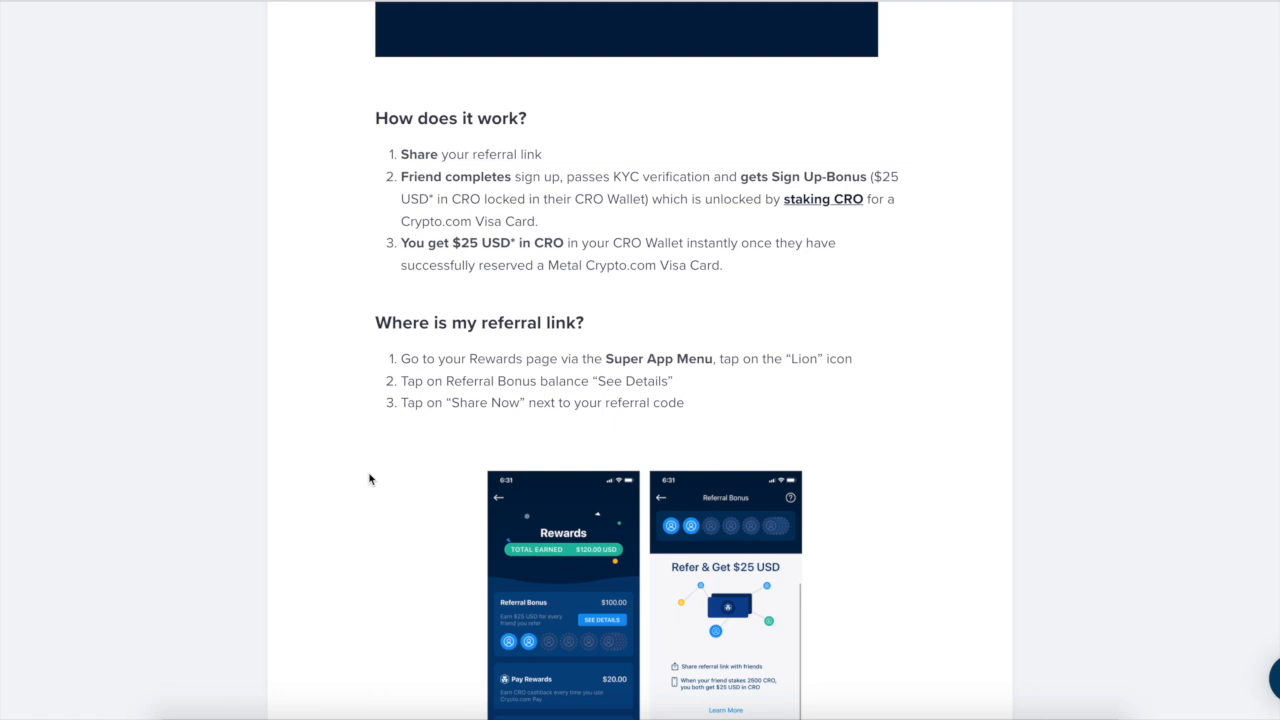